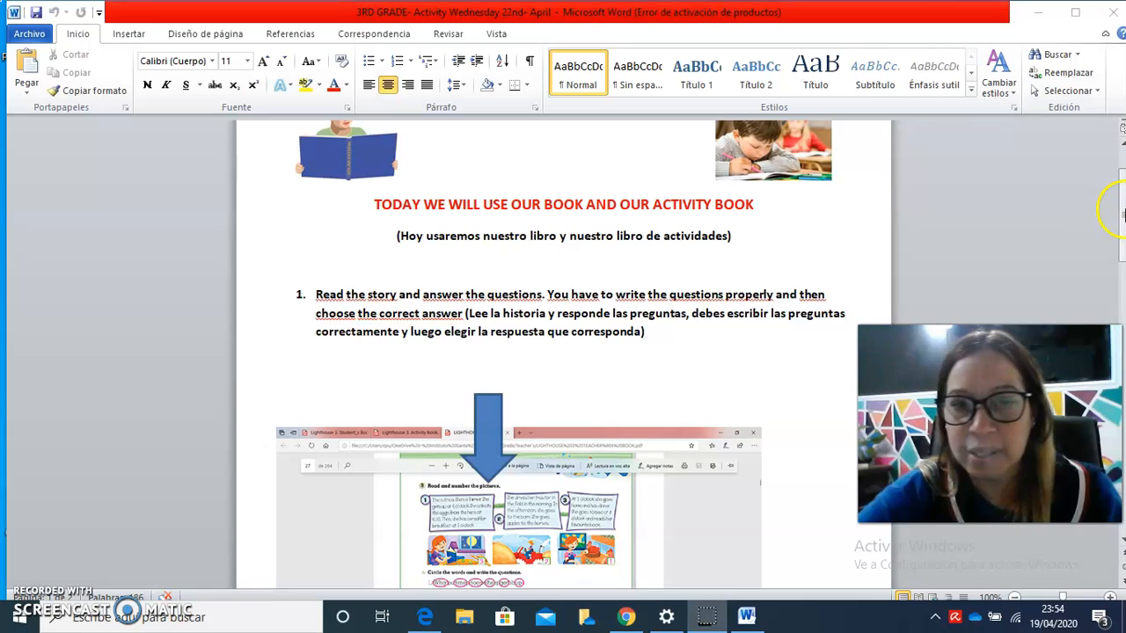
scroll("down", 3)
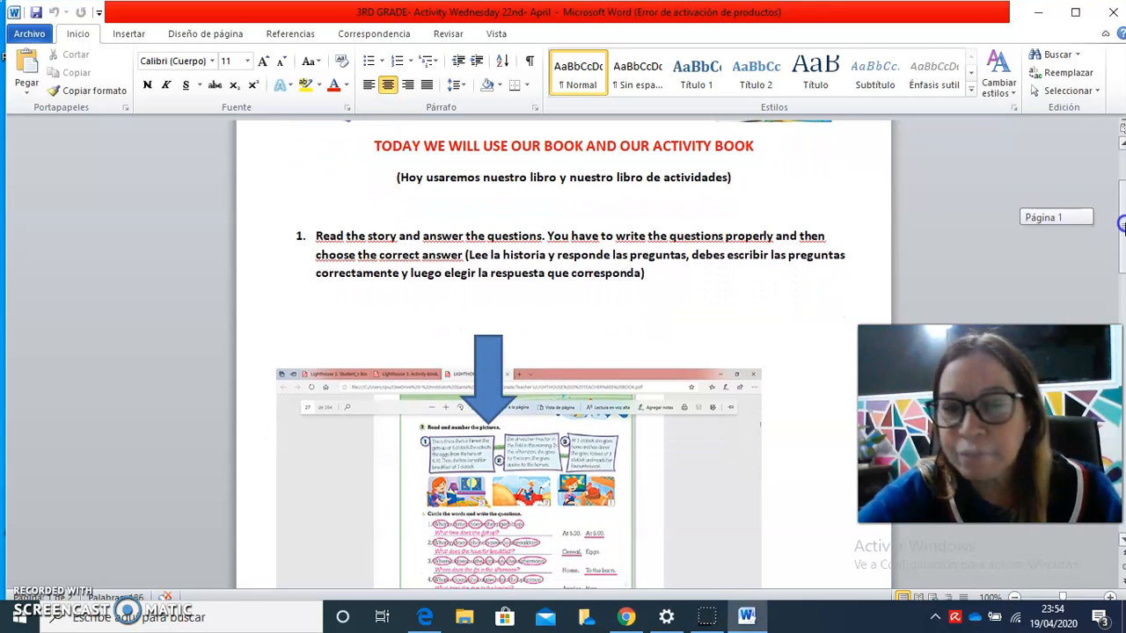
scroll("down", 3)
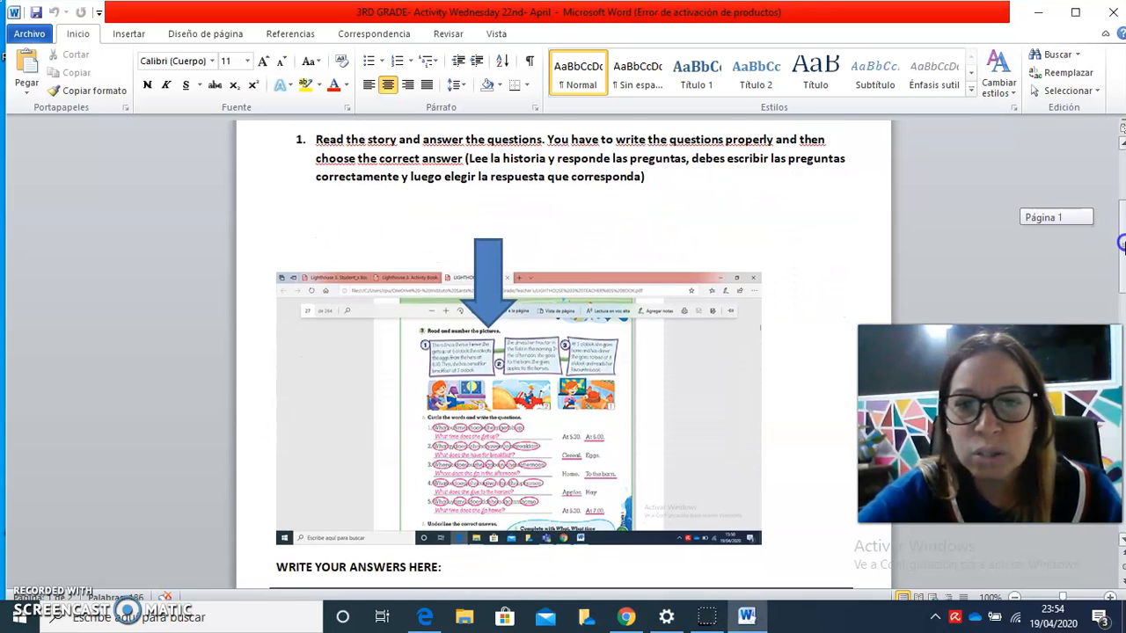
scroll("down", 3)
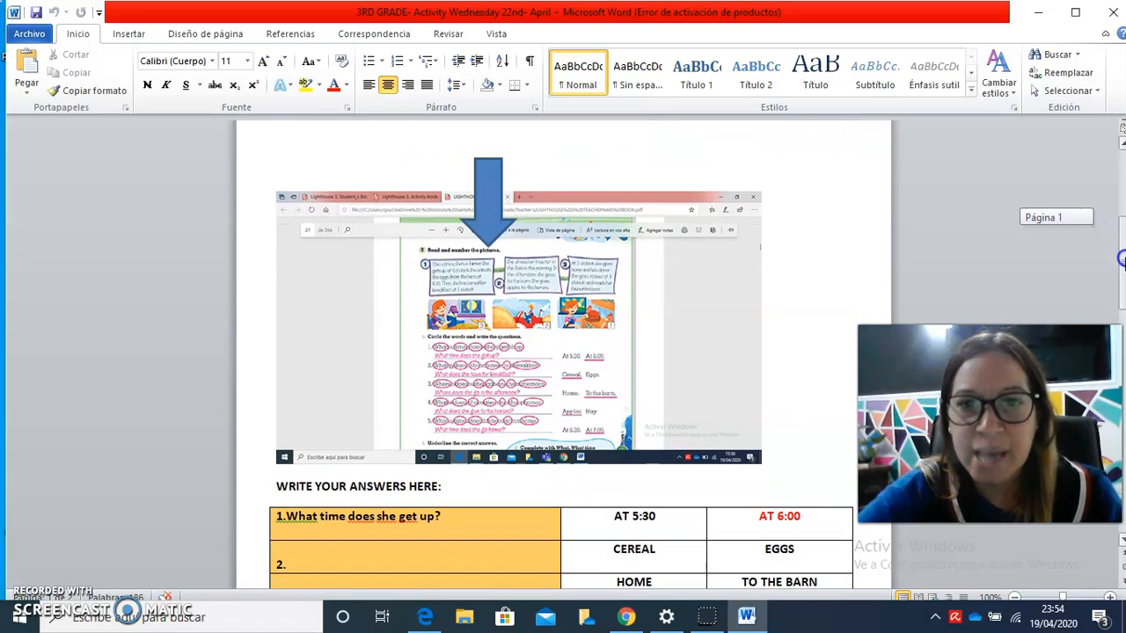
scroll("down", 3)
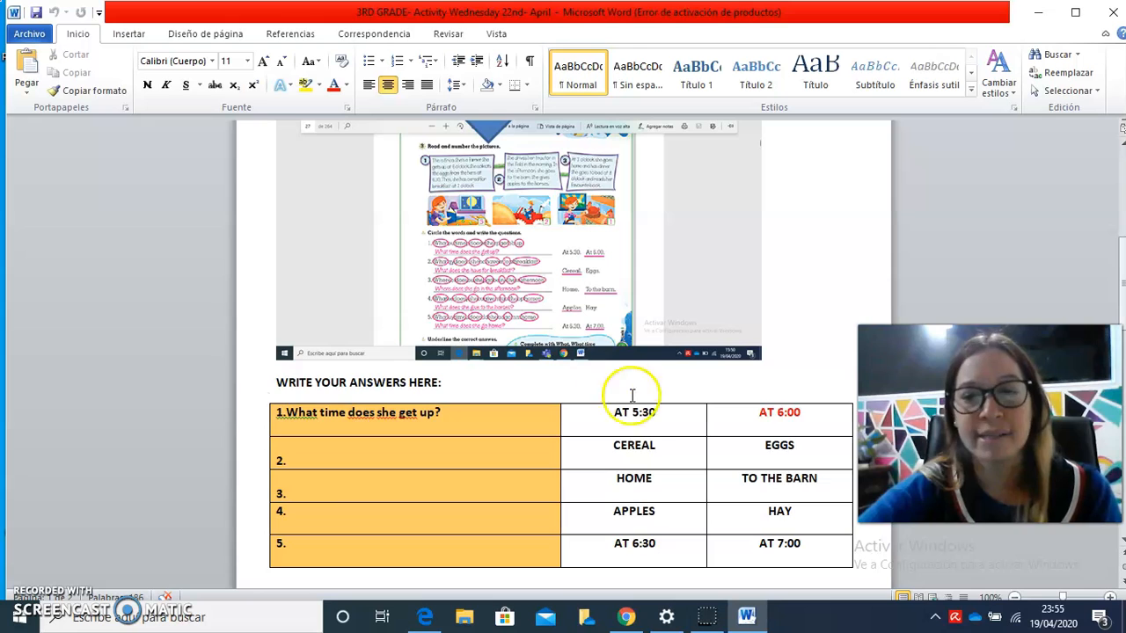
mouse_move(415, 510)
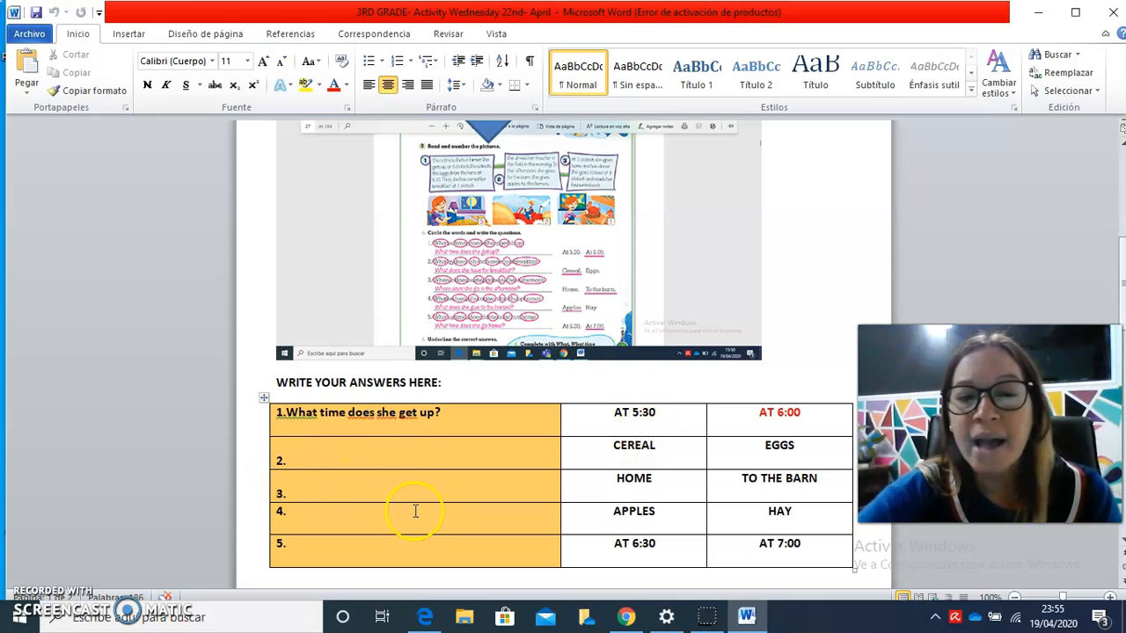
mouse_move(519, 465)
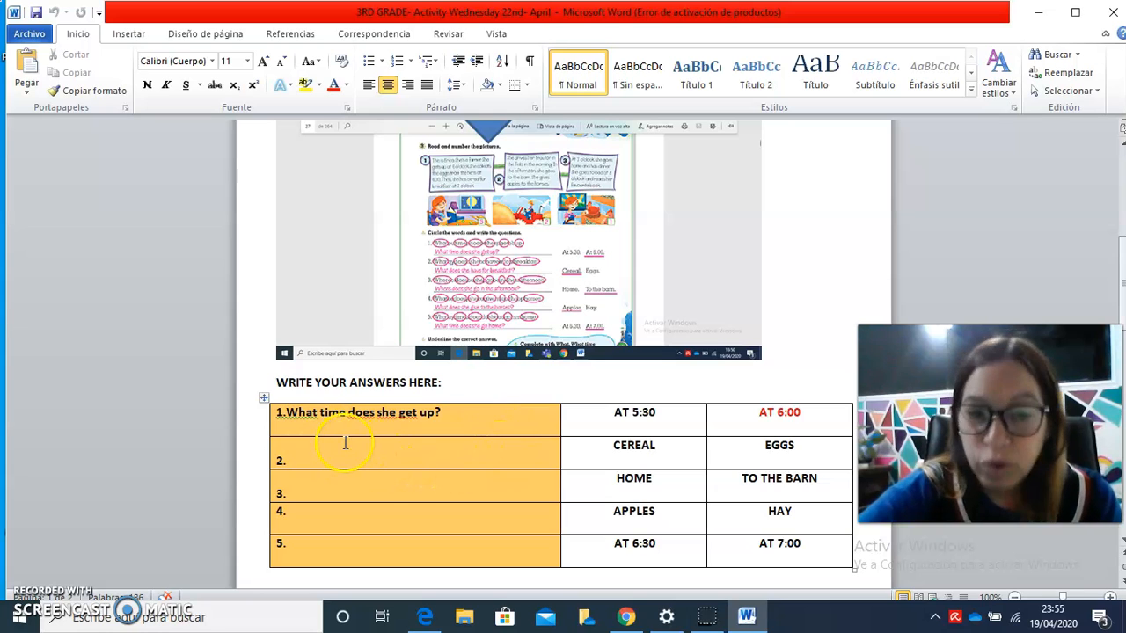
mouse_move(446, 451)
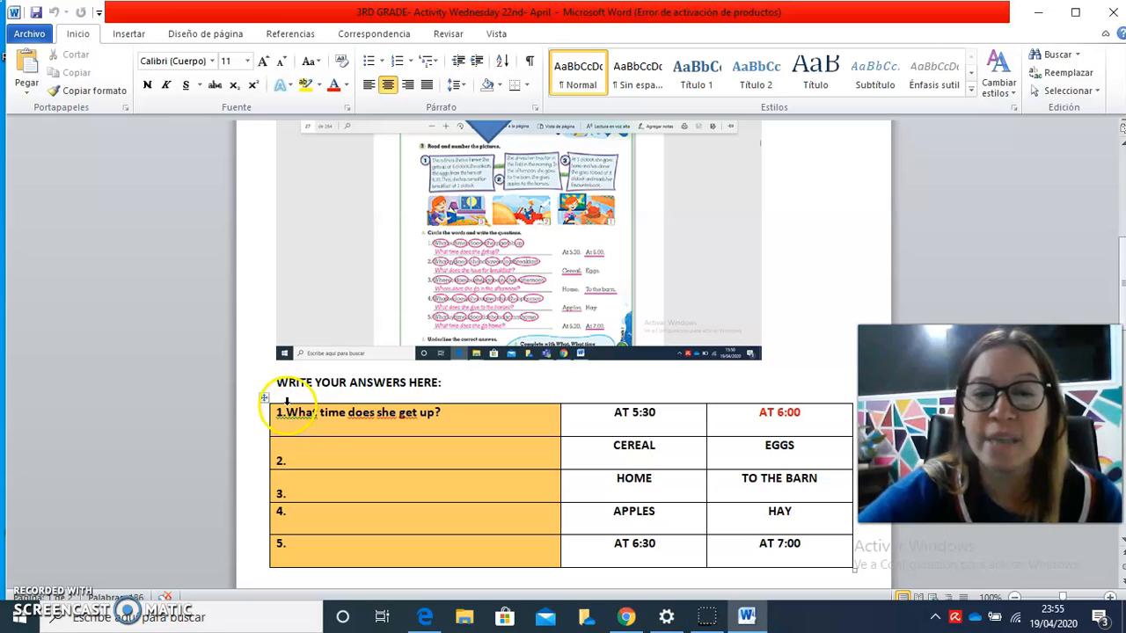
mouse_move(343, 412)
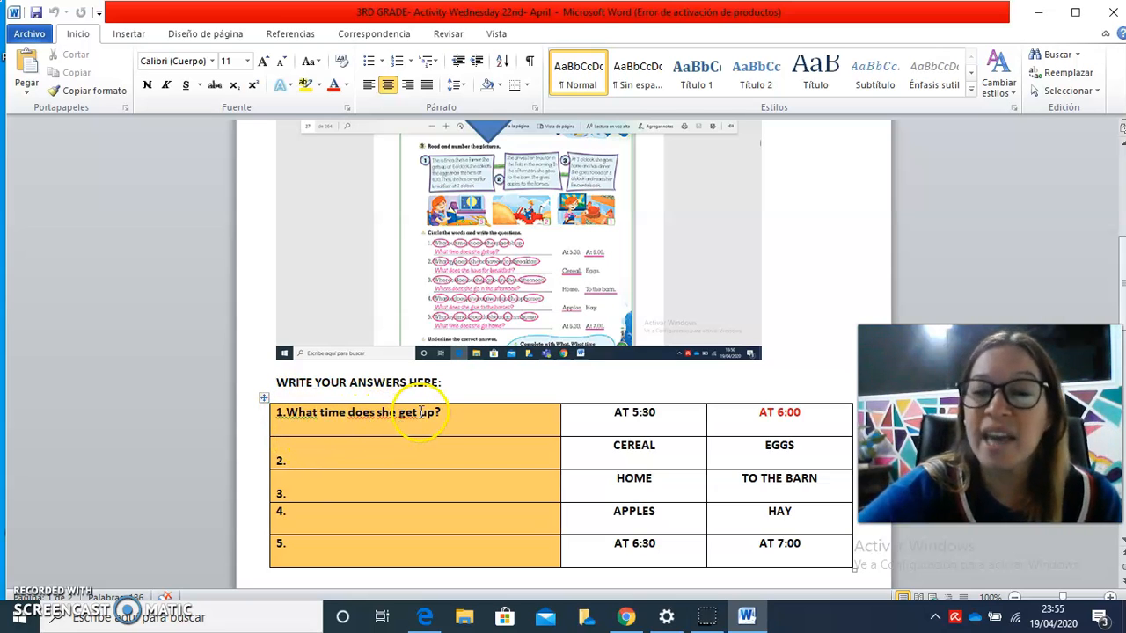
mouse_move(439, 411)
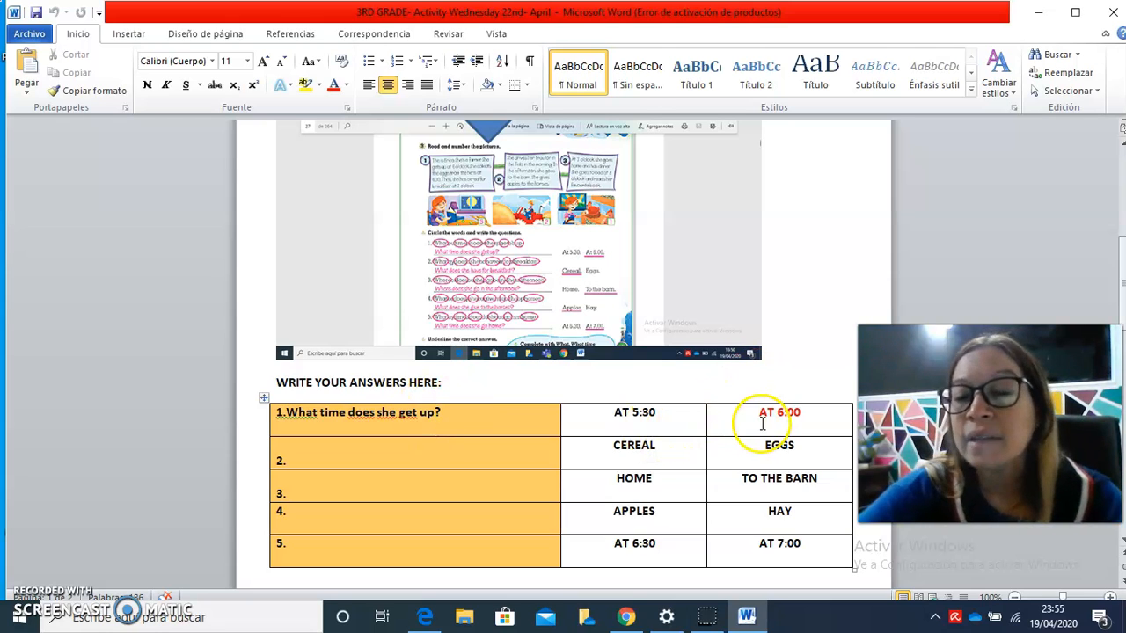
mouse_move(670, 410)
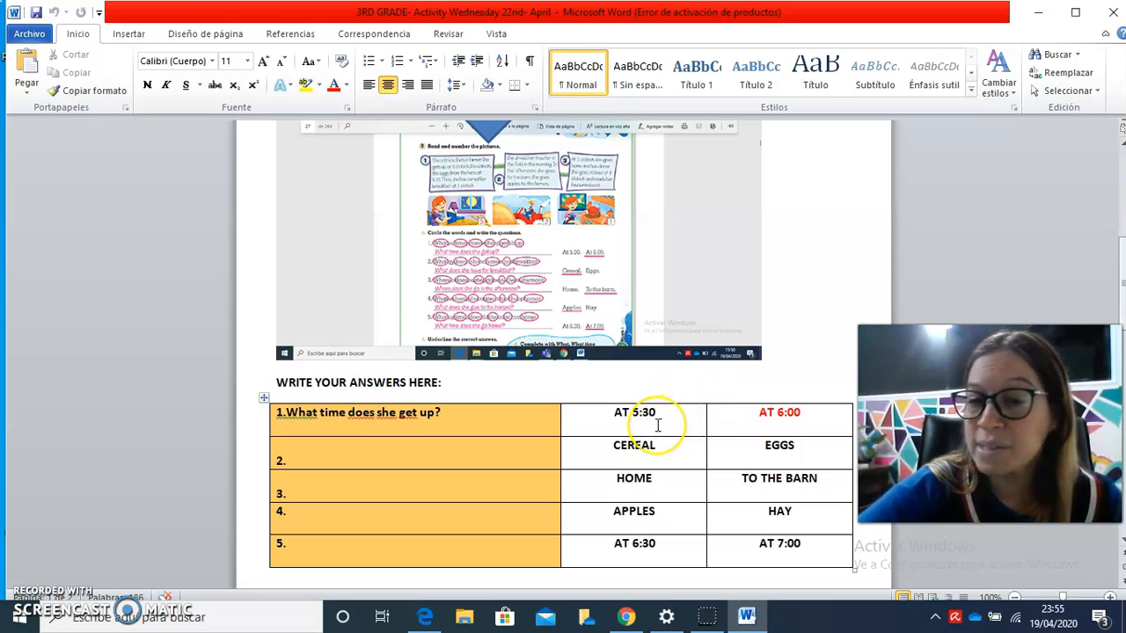
mouse_move(796, 422)
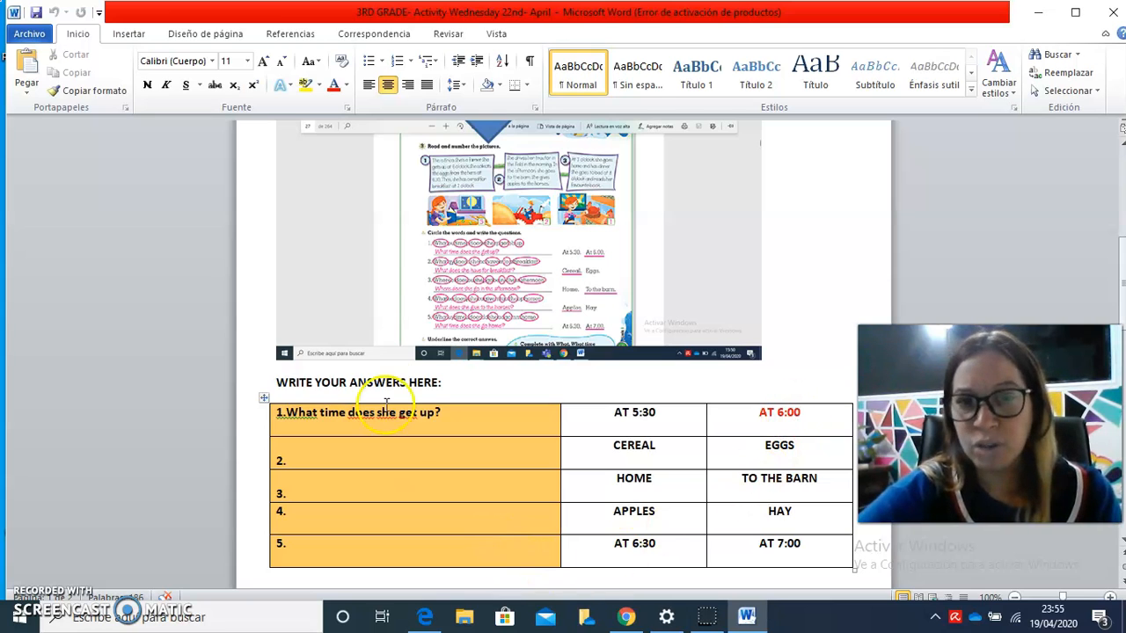
mouse_move(625, 167)
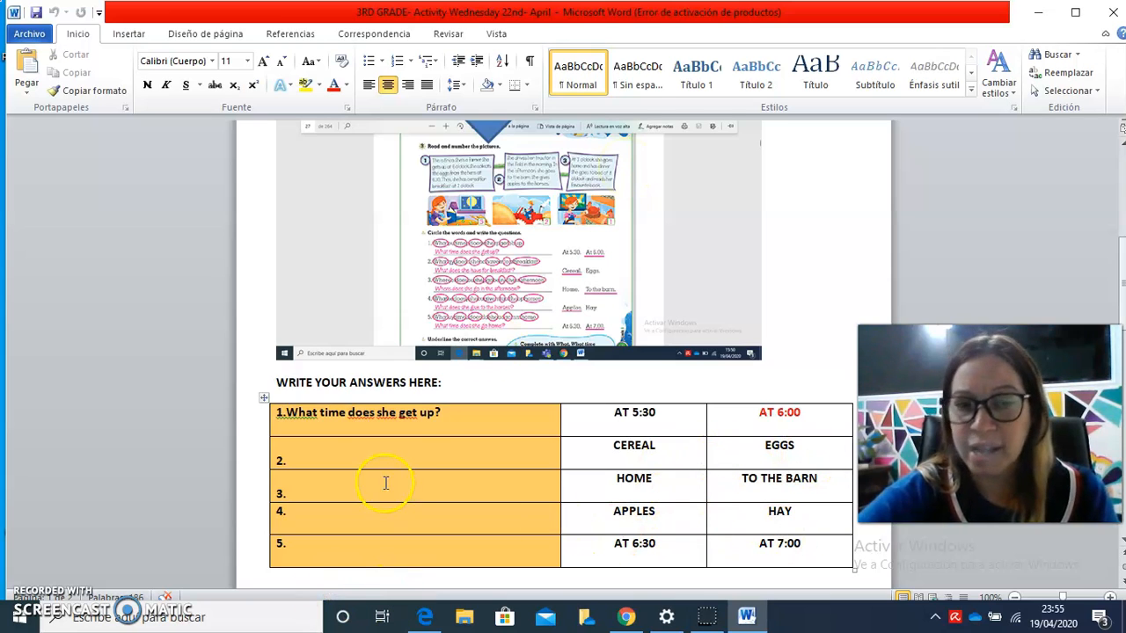
mouse_move(707, 531)
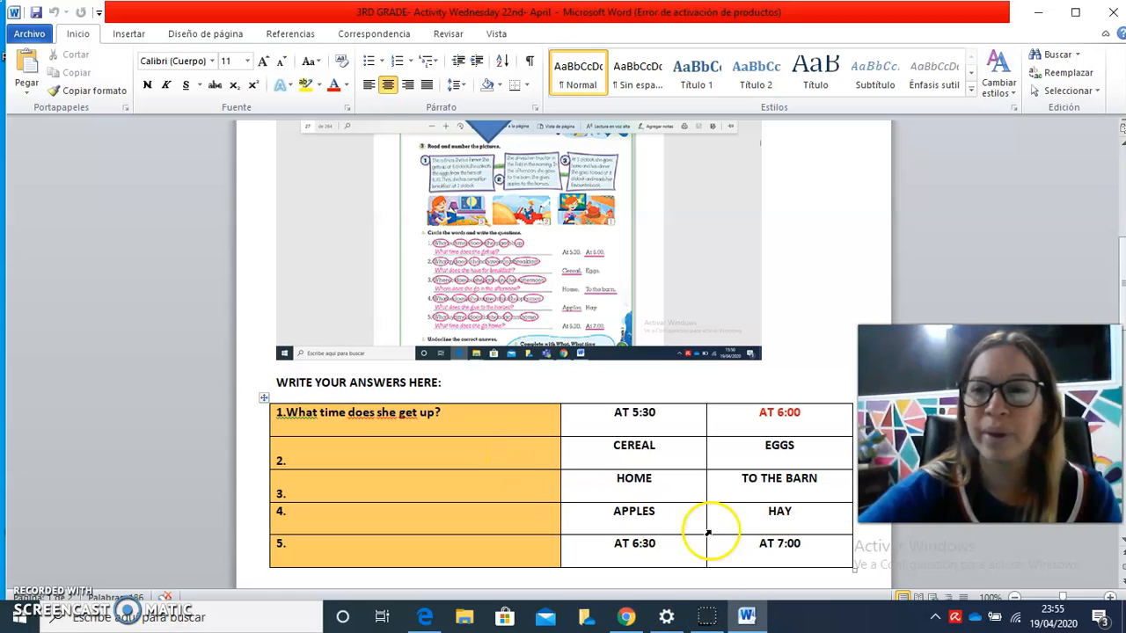
mouse_move(1116, 281)
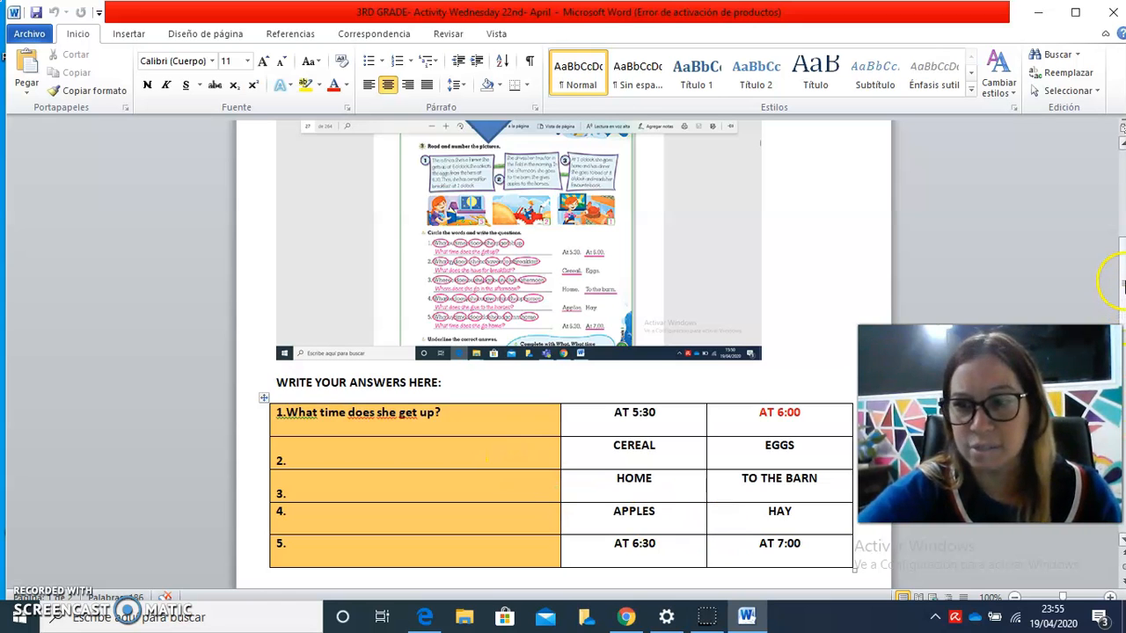
scroll("down", 3)
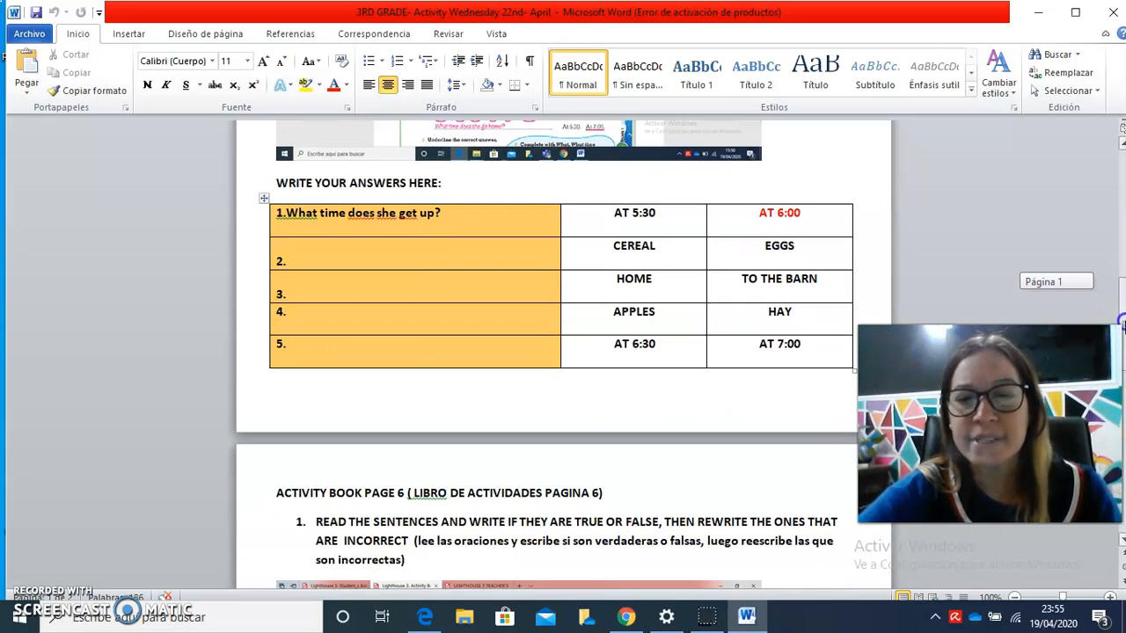
scroll("down", 3)
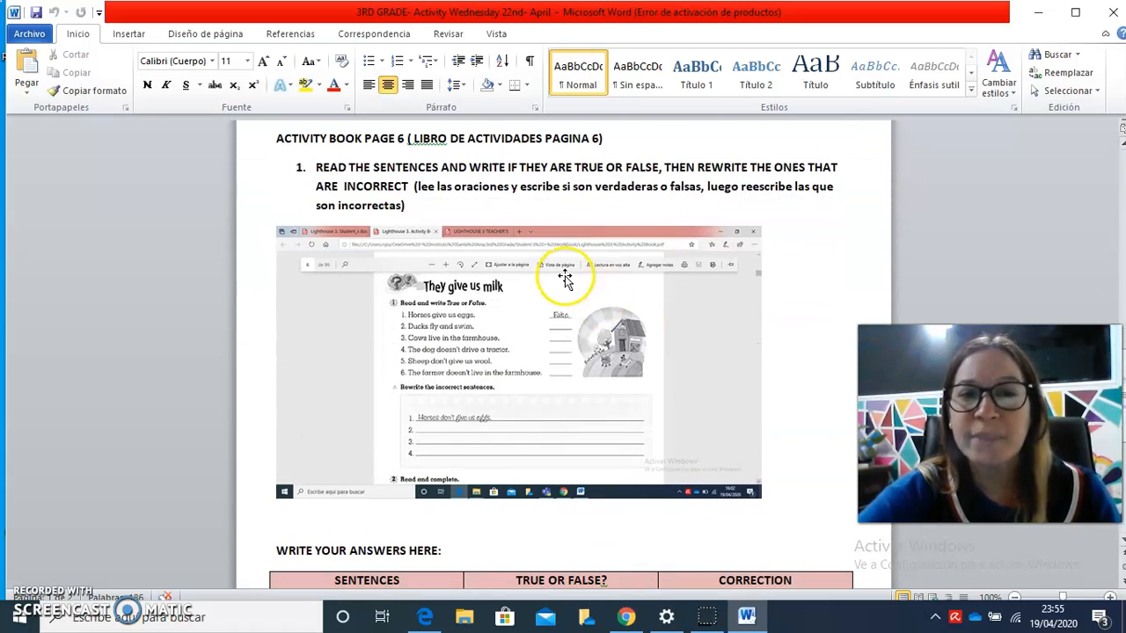
mouse_move(524, 412)
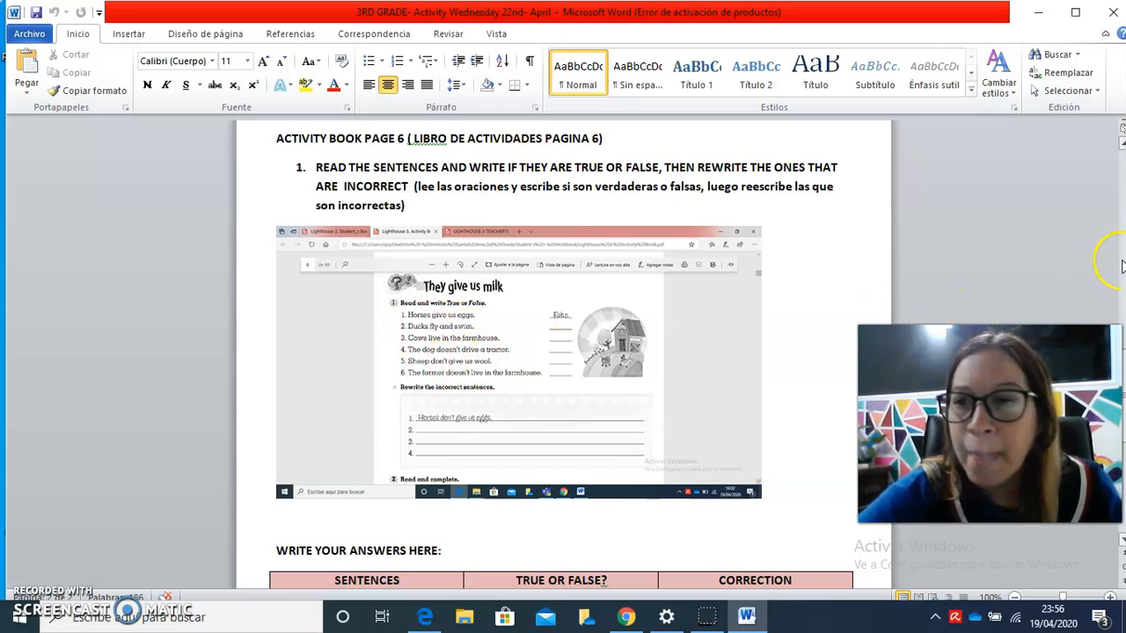
scroll("down", 3)
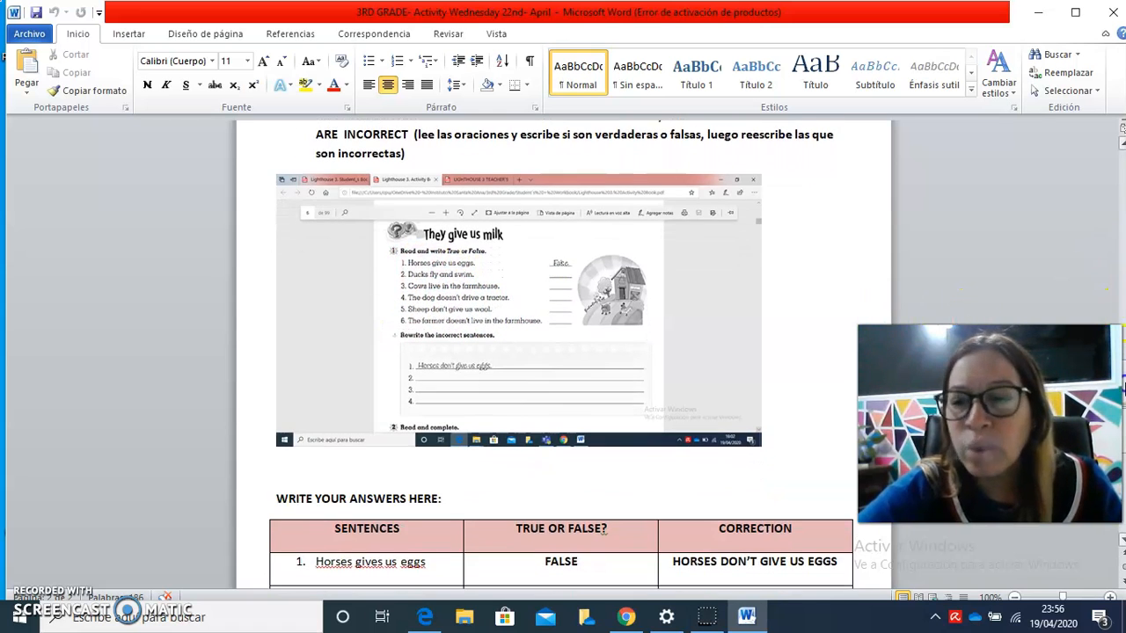
scroll("down", 3)
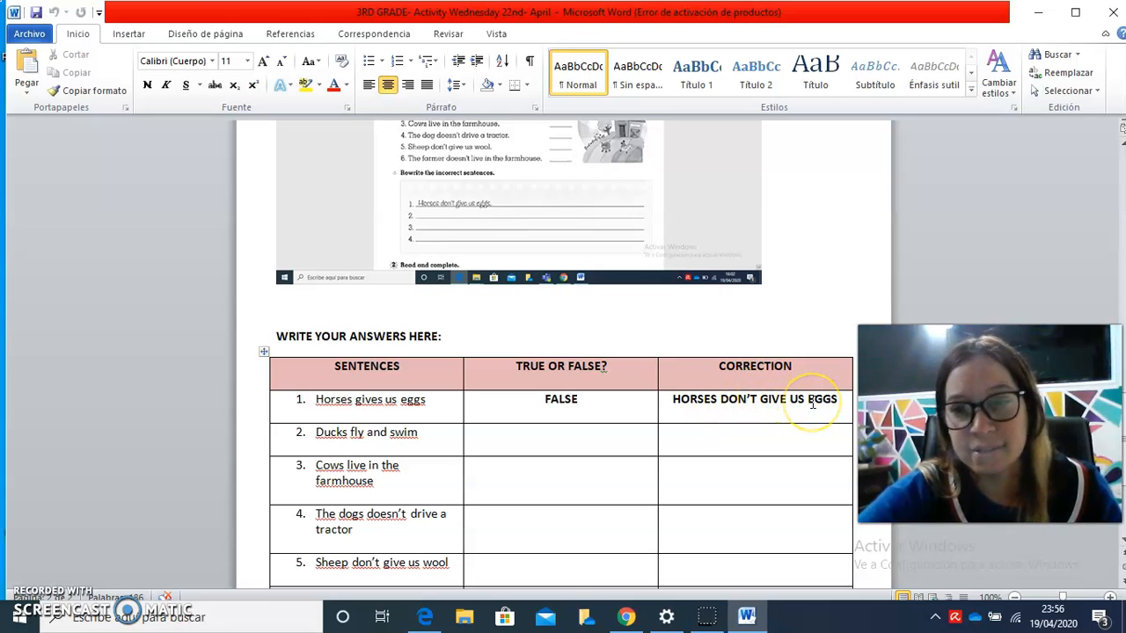
mouse_move(334, 441)
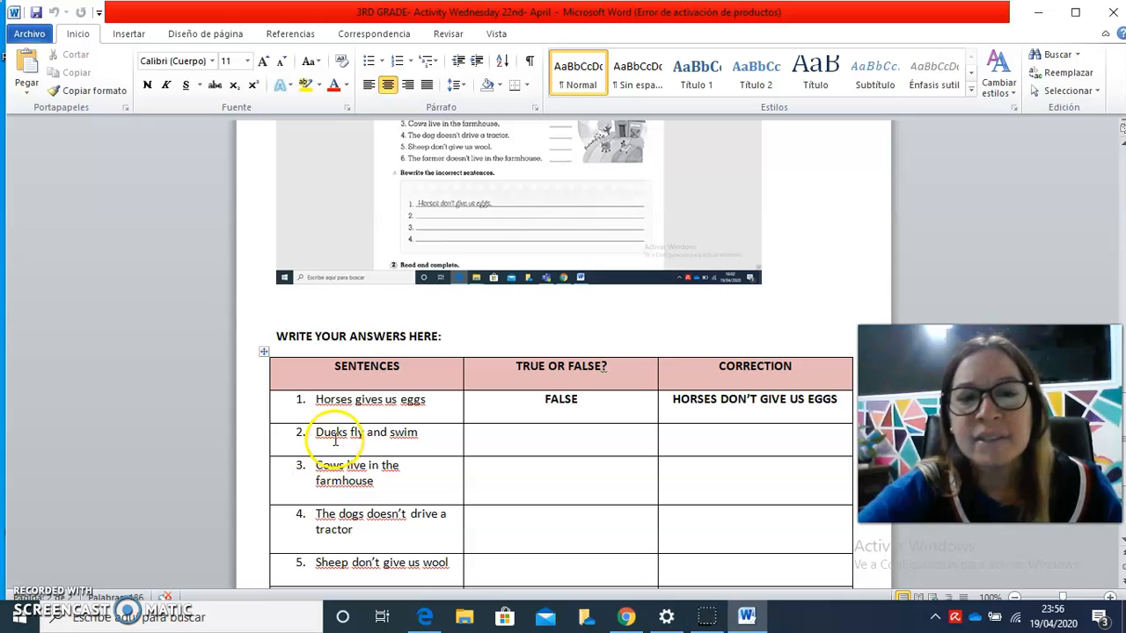
mouse_move(401, 432)
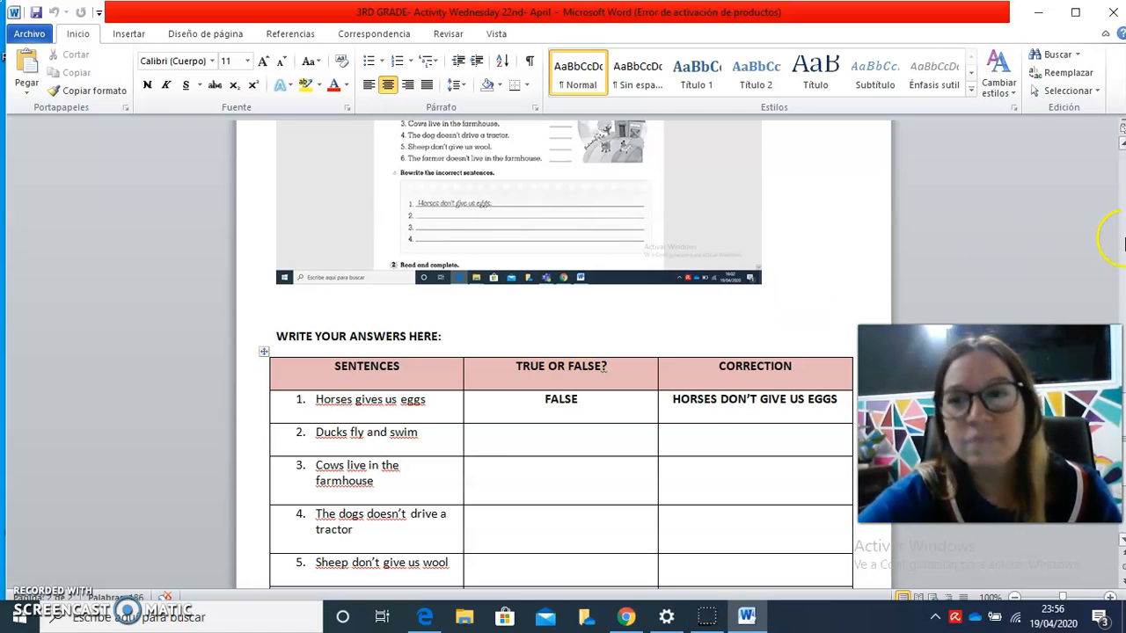
mouse_move(779, 433)
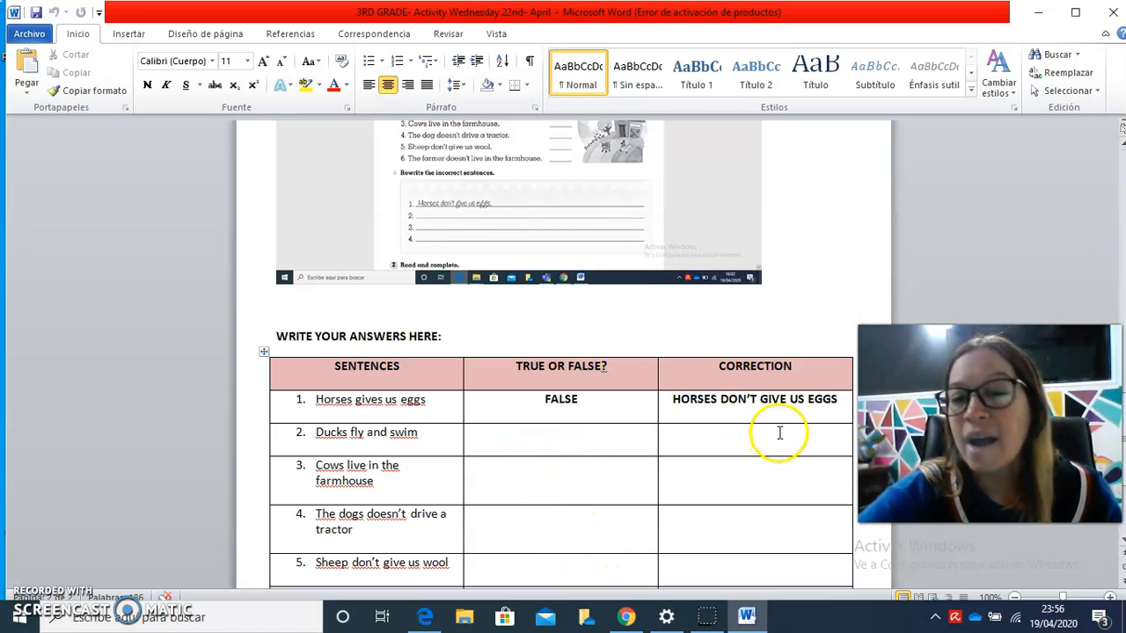
mouse_move(777, 517)
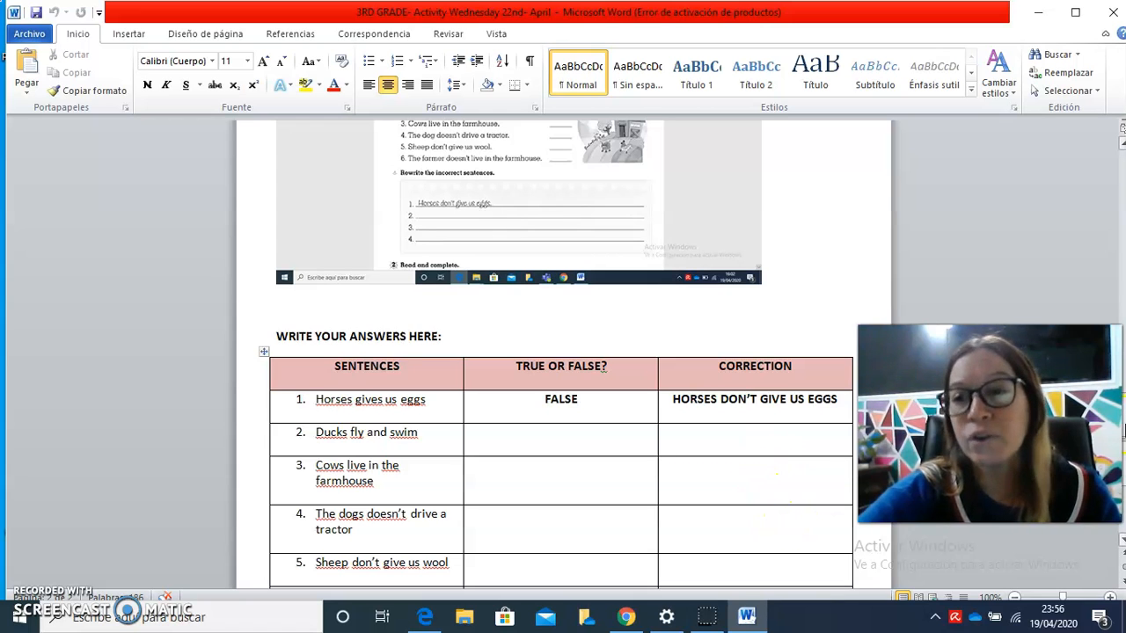
scroll("down", 3)
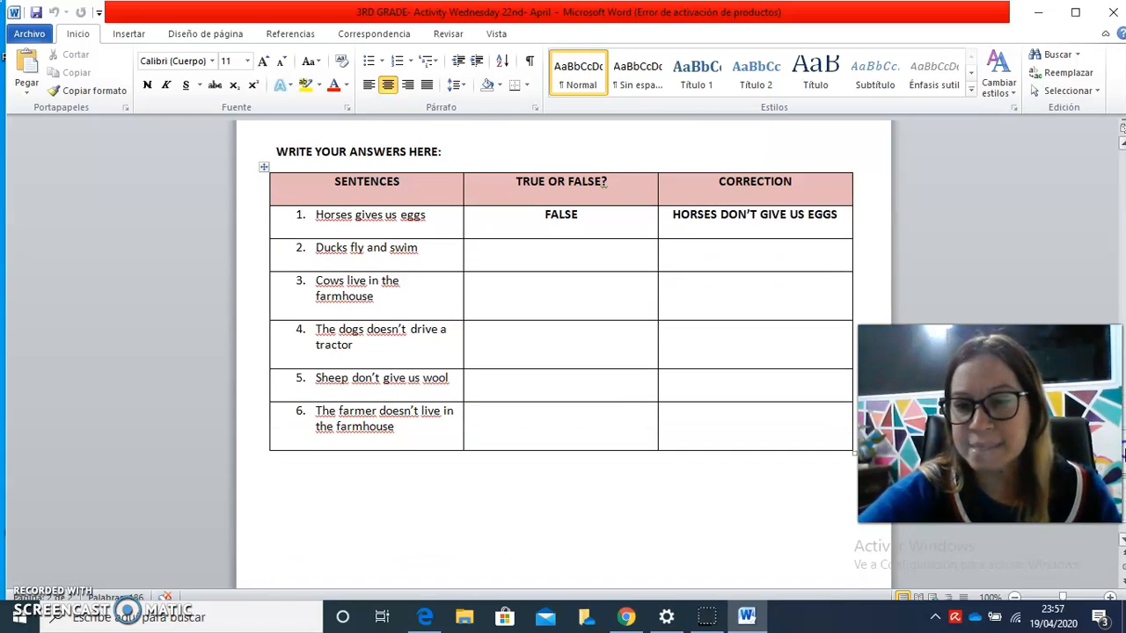
scroll("down", 3)
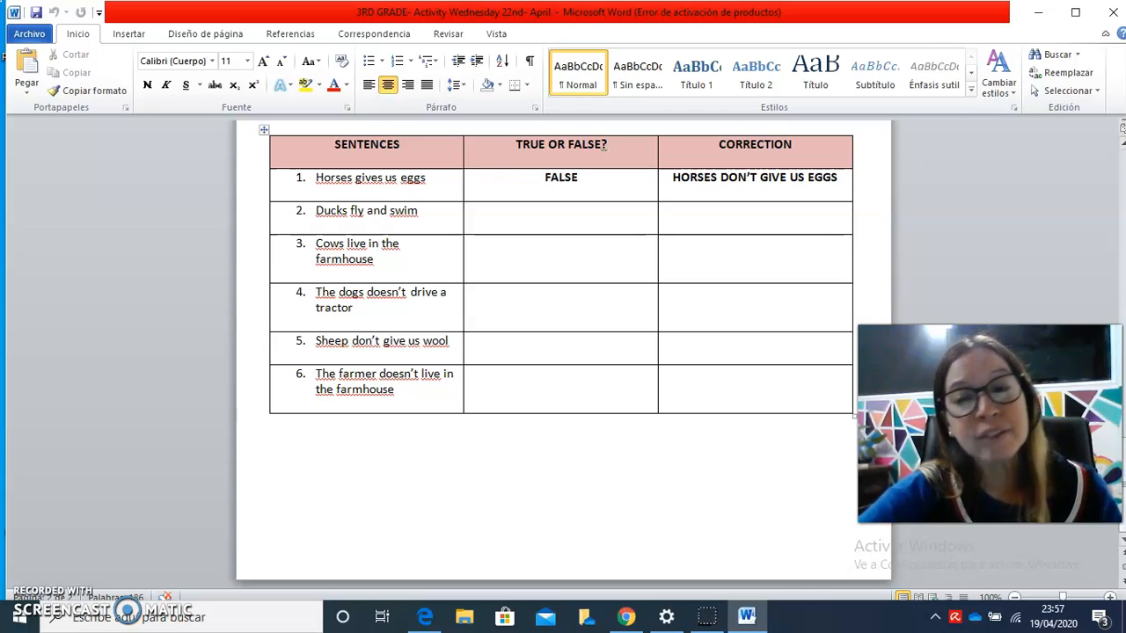